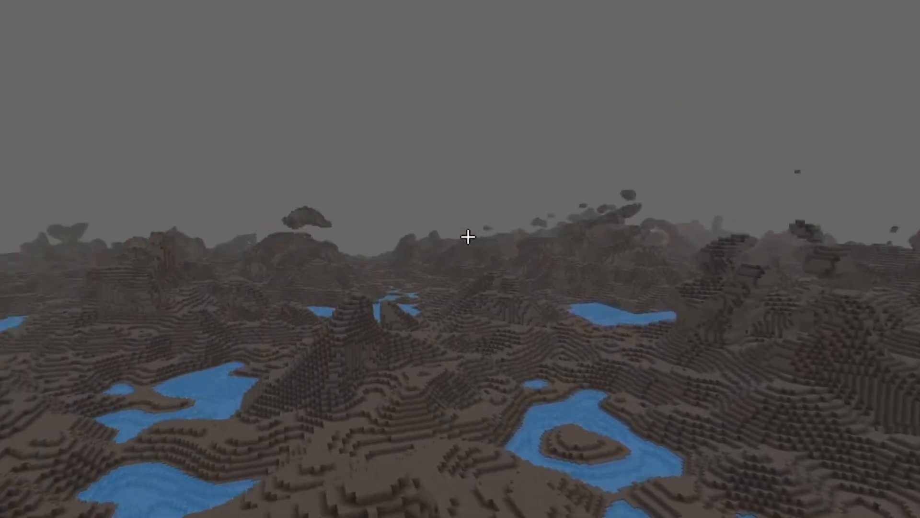
{"action": "mouse_move", "coordinate": [468, 249]}
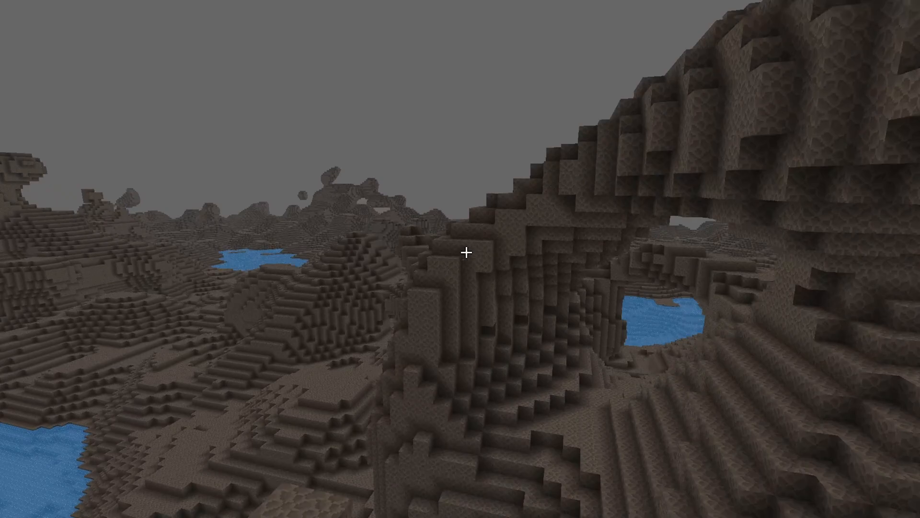
{"action": "mouse_move", "coordinate": [467, 253]}
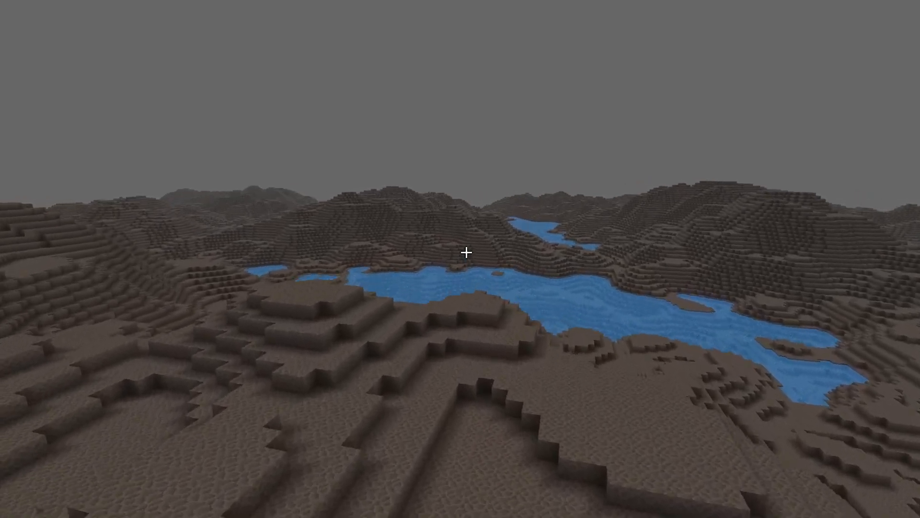
{"action": "mouse_move", "coordinate": [466, 265]}
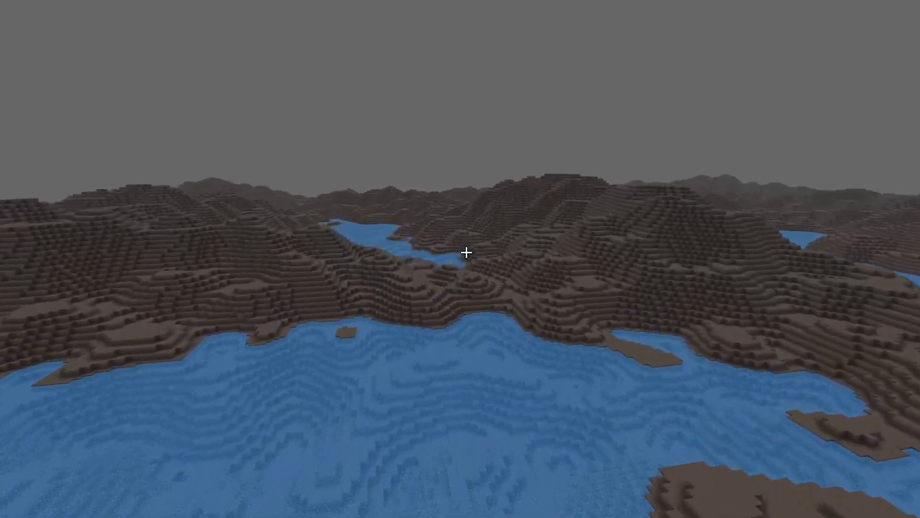